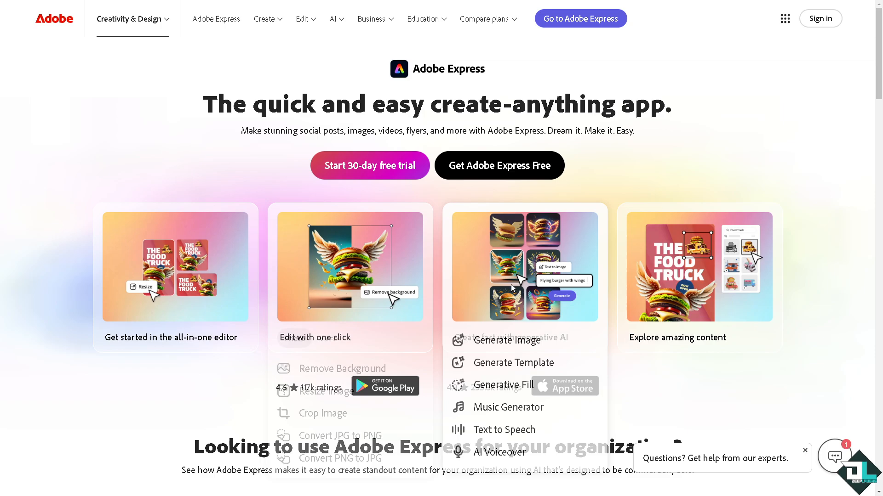
{"action": "mouse_move", "coordinate": [820, 18]}
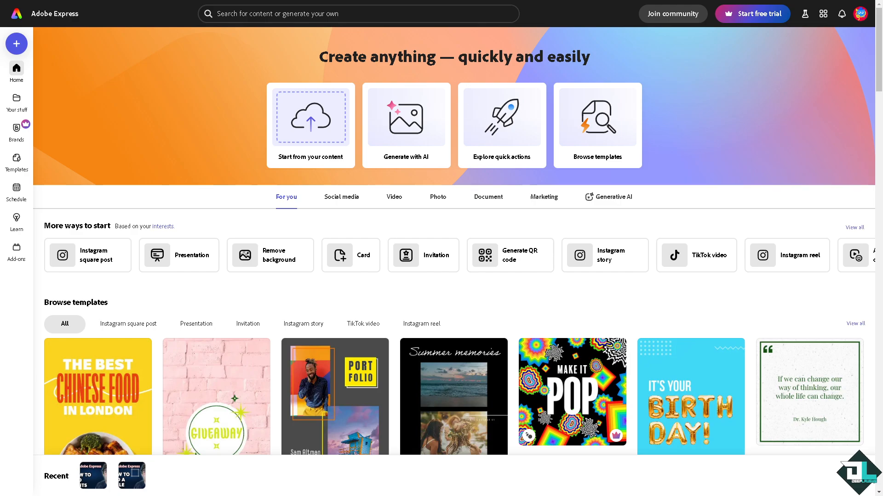
{"action": "mouse_move", "coordinate": [331, 293]}
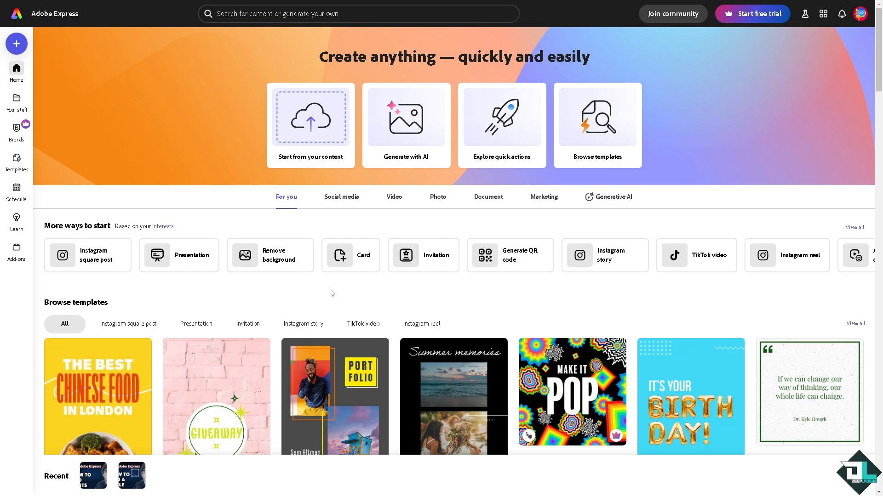
{"action": "mouse_move", "coordinate": [310, 119]}
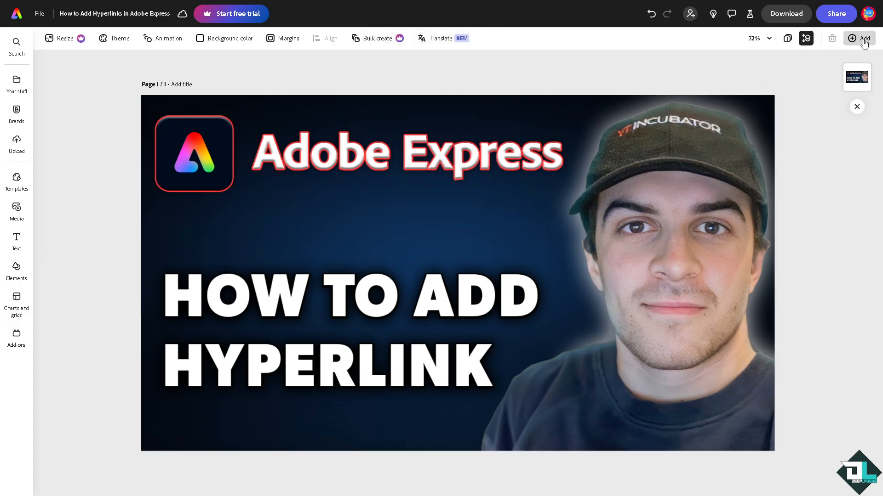
Step: Add a blank second page of the same size and bring up the Text options
{"action": "left_click", "coordinate": [860, 39]}
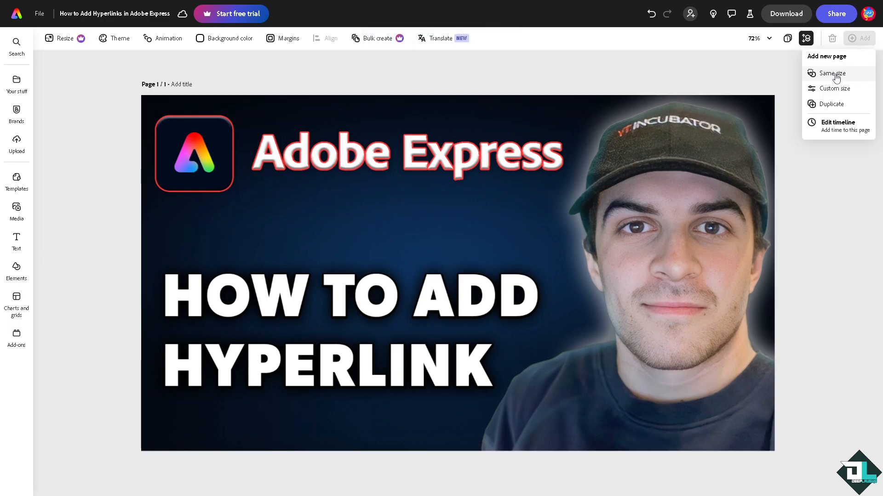
{"action": "left_click", "coordinate": [832, 73]}
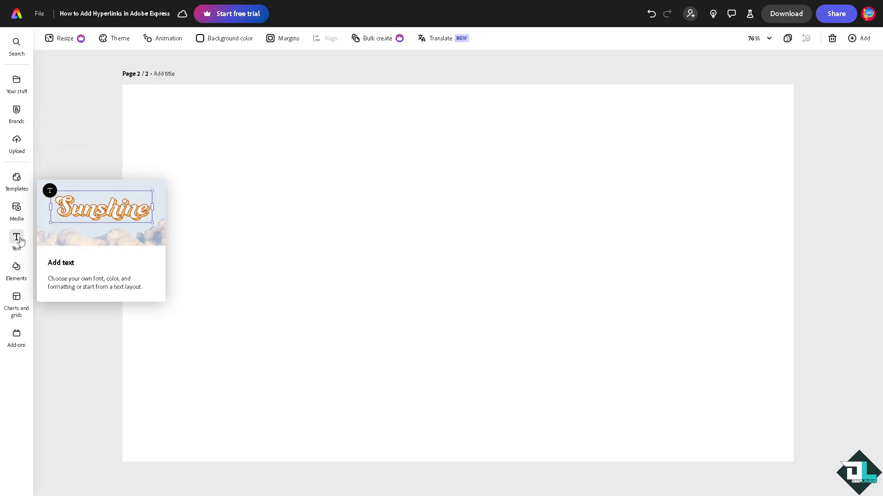
{"action": "left_click", "coordinate": [17, 241]}
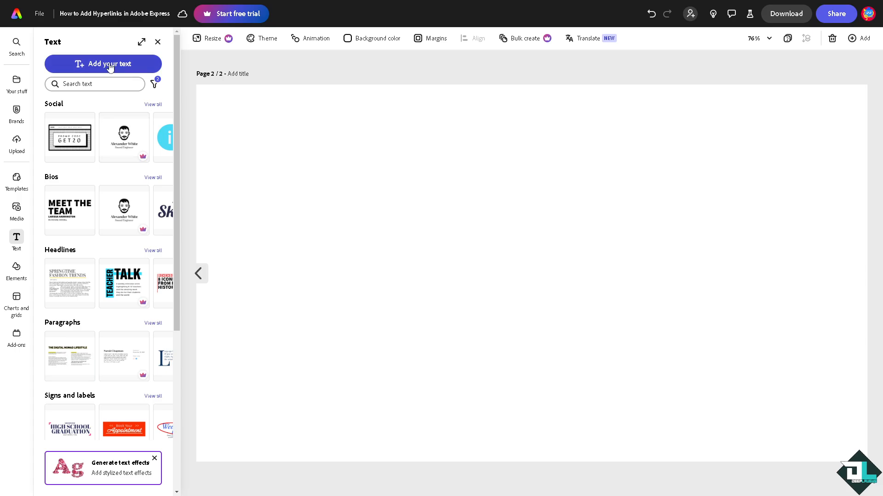
Step: Add a text box reading 'Adobe Express How to Add Hyperlink' on the second page
{"action": "left_click", "coordinate": [103, 63]}
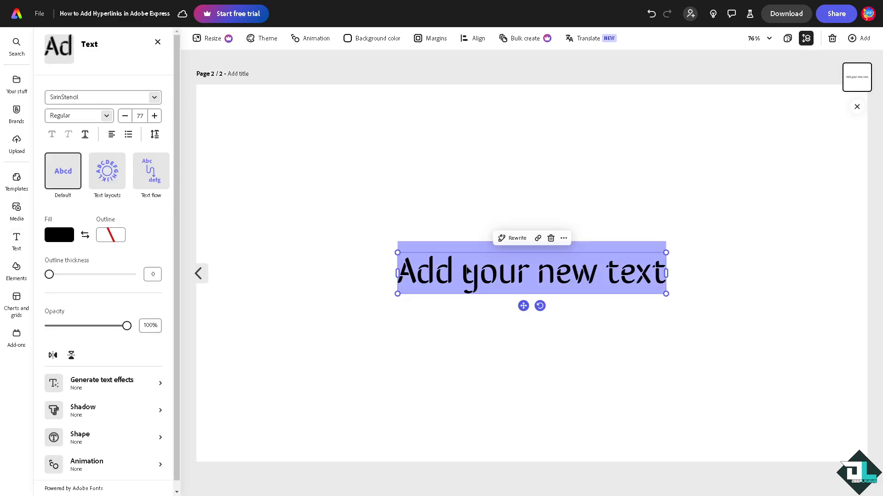
{"action": "type", "text": "Adobe Express How to Add Hyperlink"}
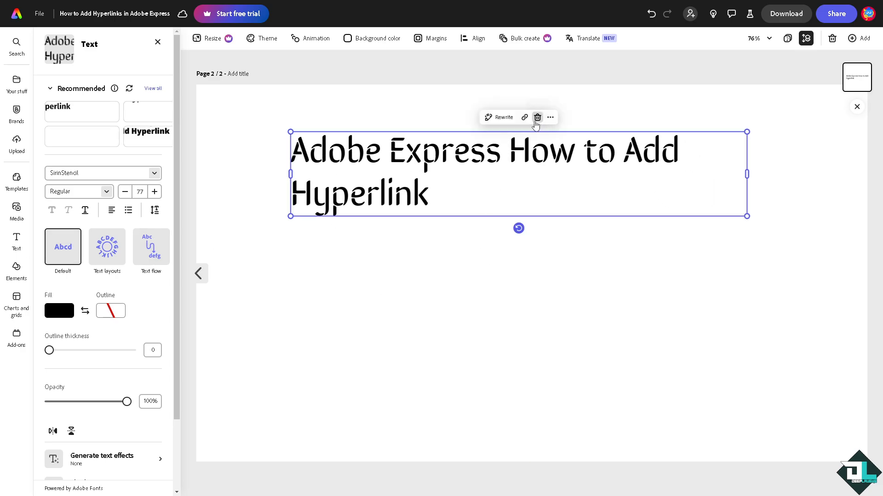
{"action": "mouse_move", "coordinate": [523, 118]}
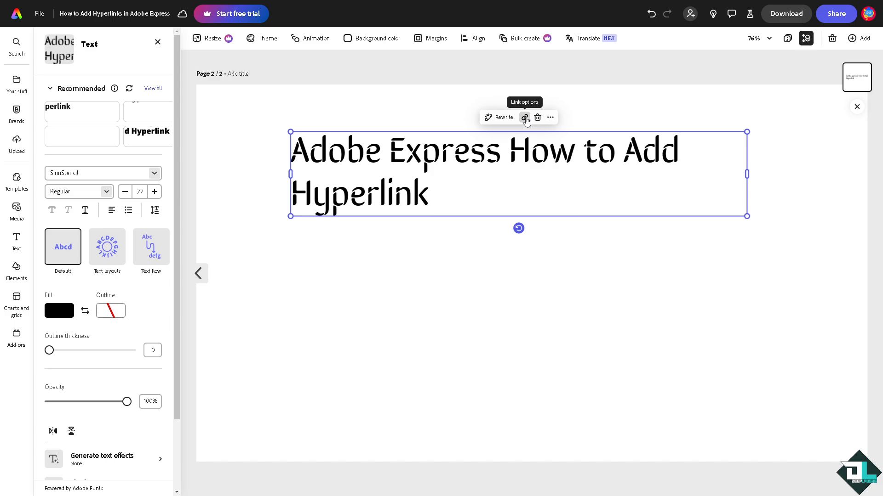
Step: Switch from the editor to the YouTube channel page in the browser
{"action": "left_click", "coordinate": [524, 117]}
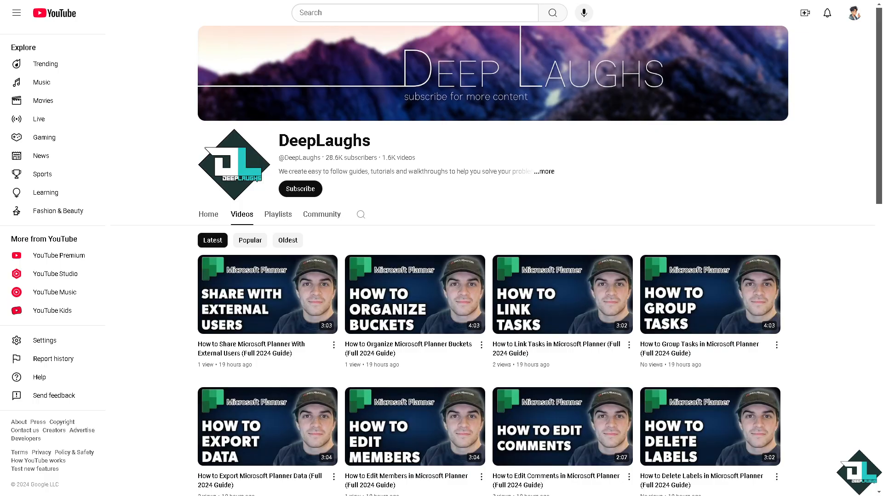
Step: Reveal the channel's About details and select its web address for copying
{"action": "left_click", "coordinate": [543, 172]}
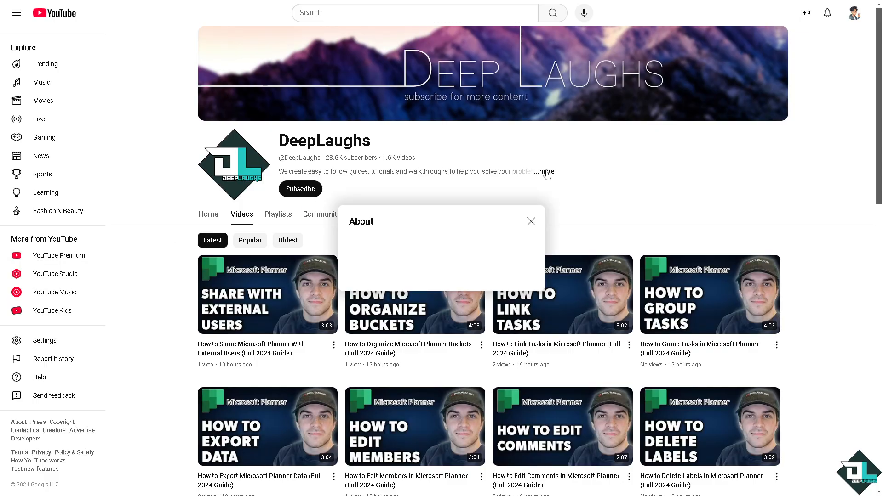
{"action": "left_click", "coordinate": [542, 172]}
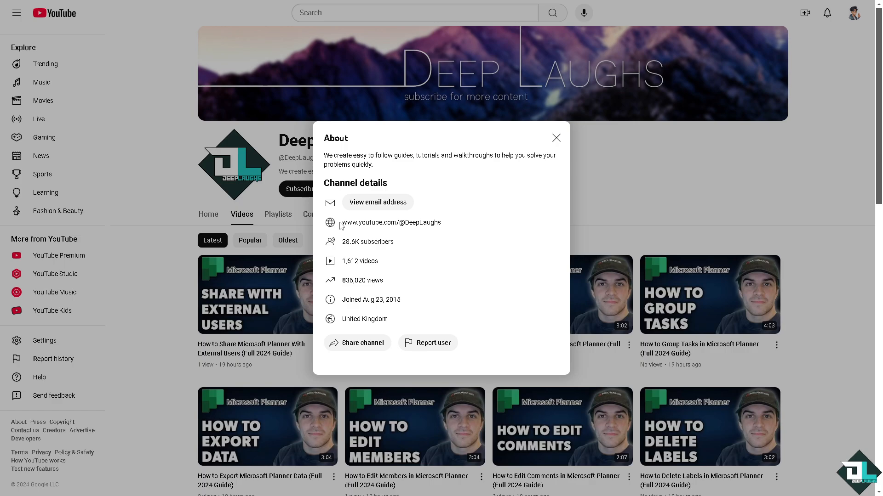
{"action": "double_click", "coordinate": [391, 223]}
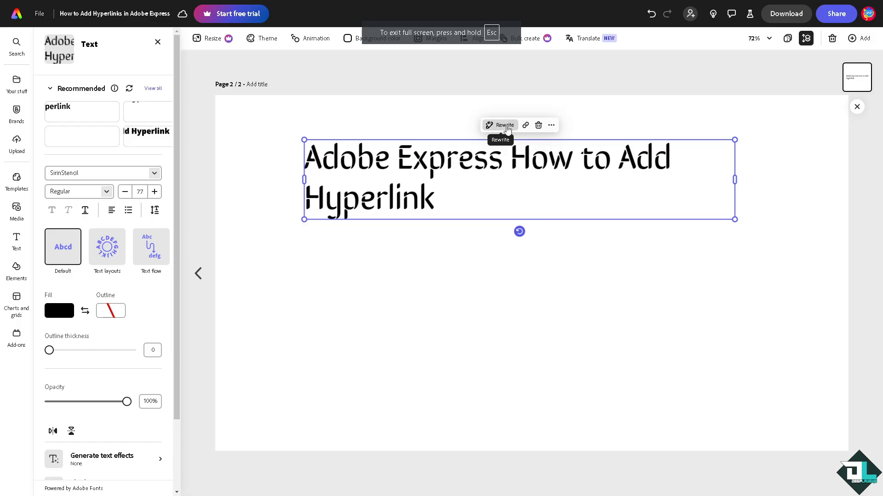
Step: Bring up the link settings for the heading to attach the channel URL
{"action": "left_click", "coordinate": [525, 126]}
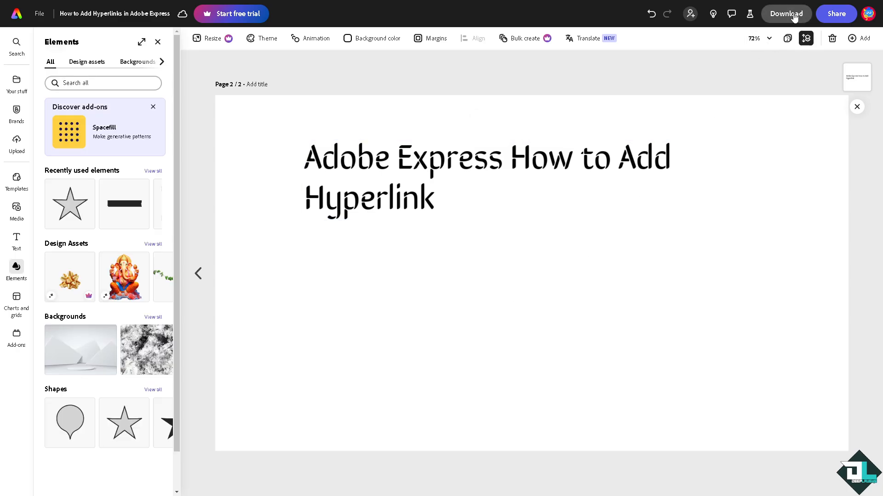
{"action": "left_click", "coordinate": [784, 14]}
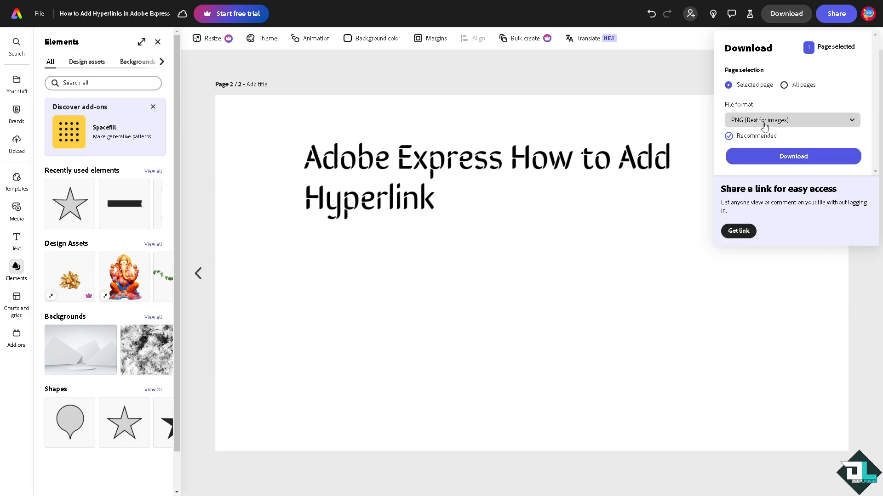
{"action": "left_click", "coordinate": [791, 119]}
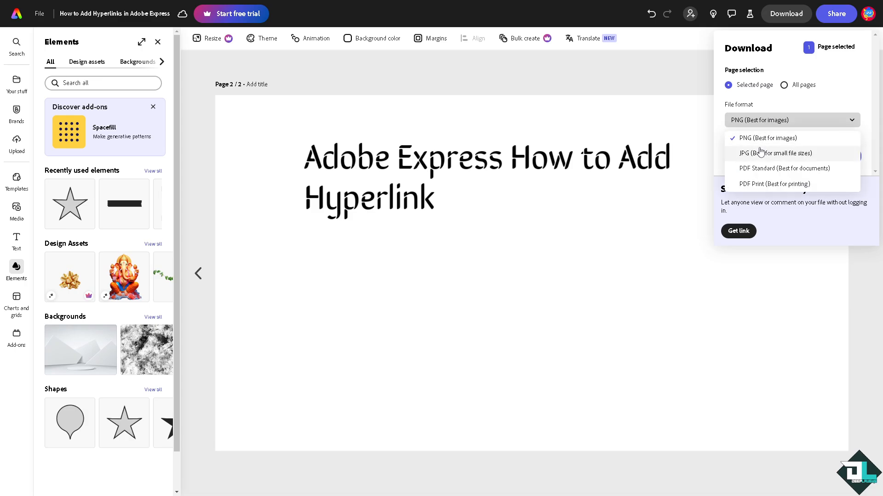
{"action": "mouse_move", "coordinate": [784, 169]}
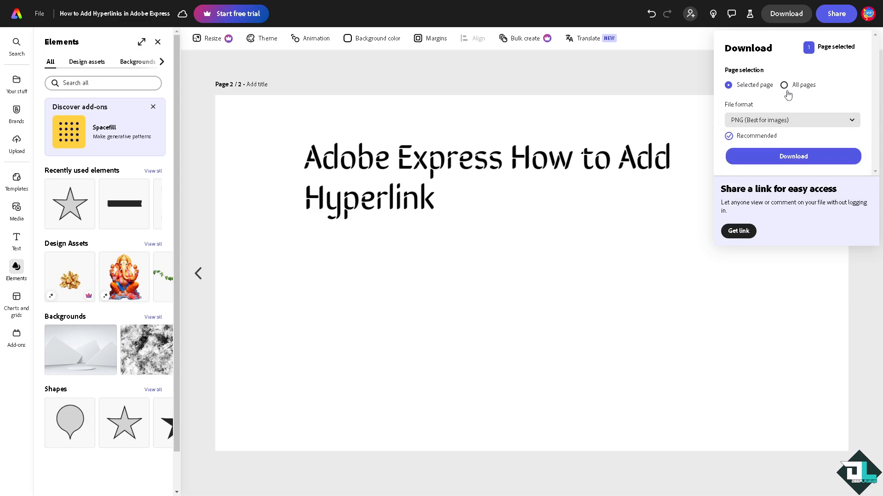
{"action": "left_click", "coordinate": [784, 84]}
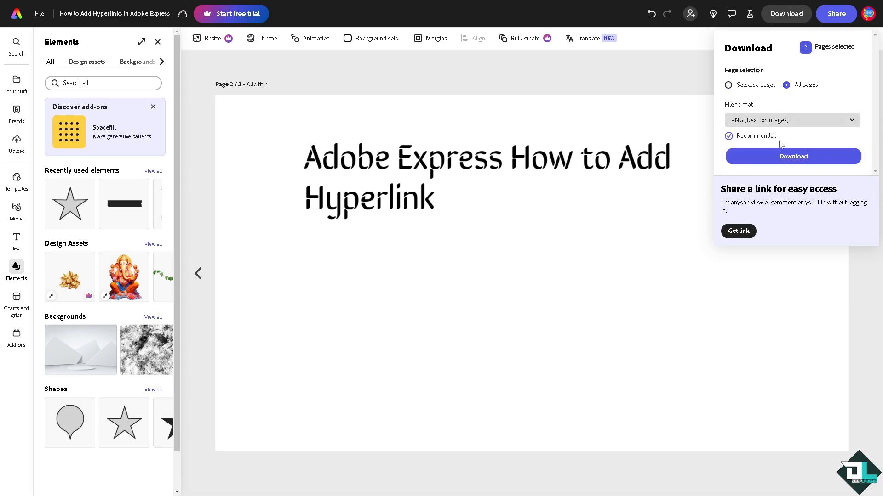
{"action": "left_click", "coordinate": [785, 14]}
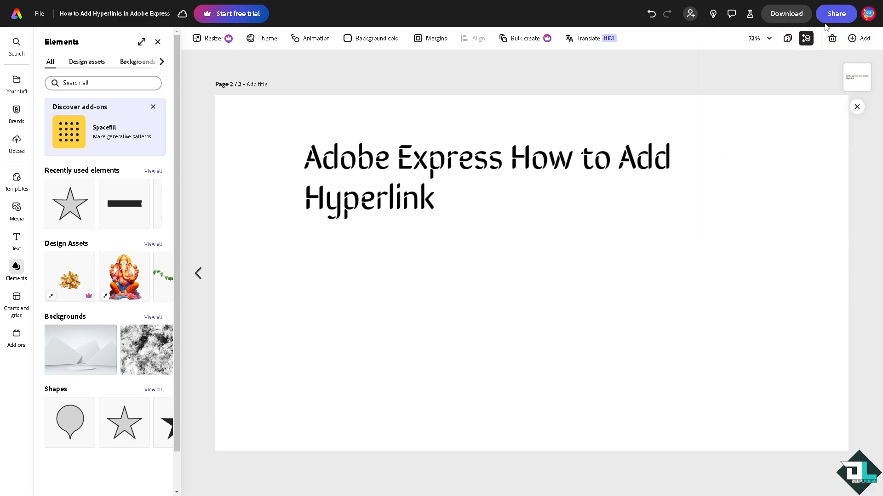
{"action": "mouse_move", "coordinate": [812, 71]}
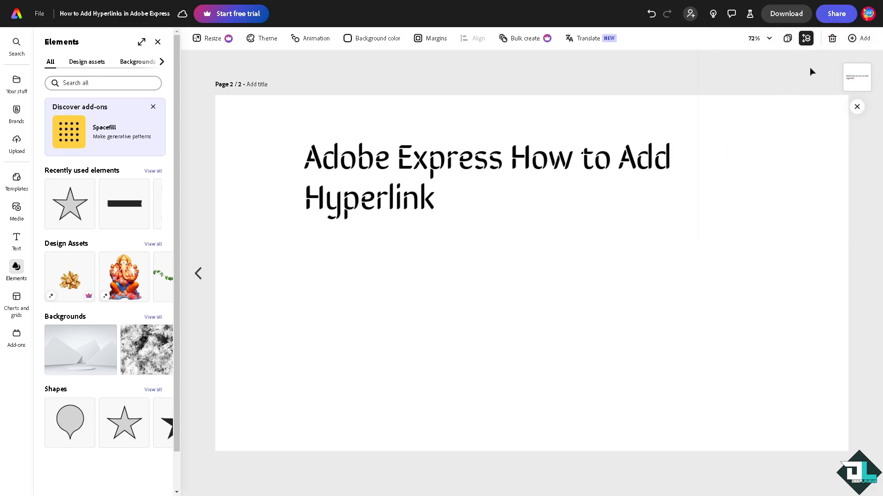
{"action": "left_click", "coordinate": [835, 14]}
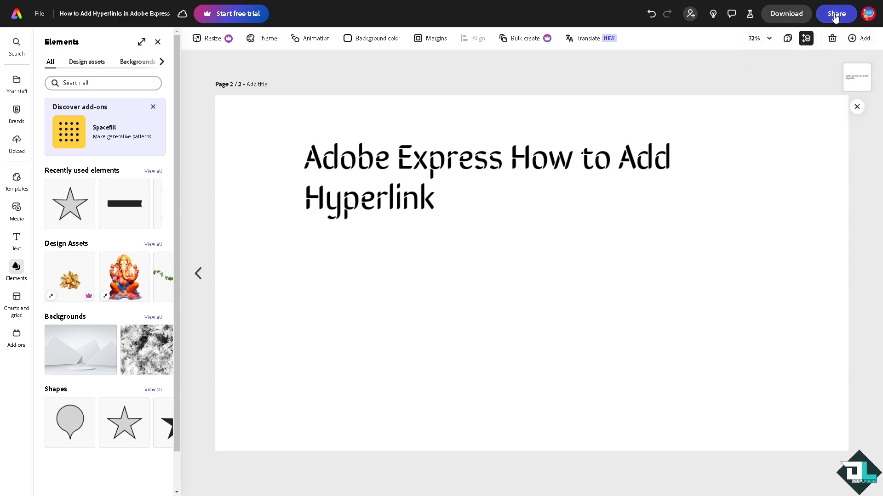
{"action": "left_click", "coordinate": [835, 14]}
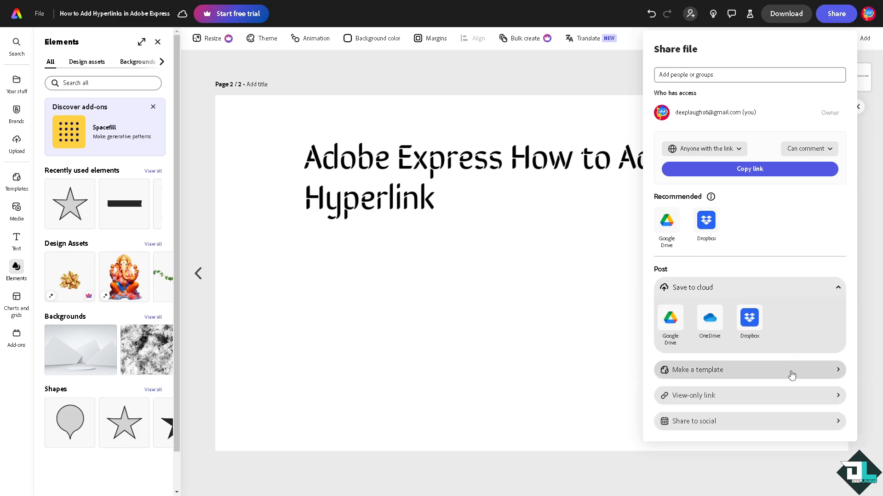
{"action": "mouse_move", "coordinate": [817, 411]}
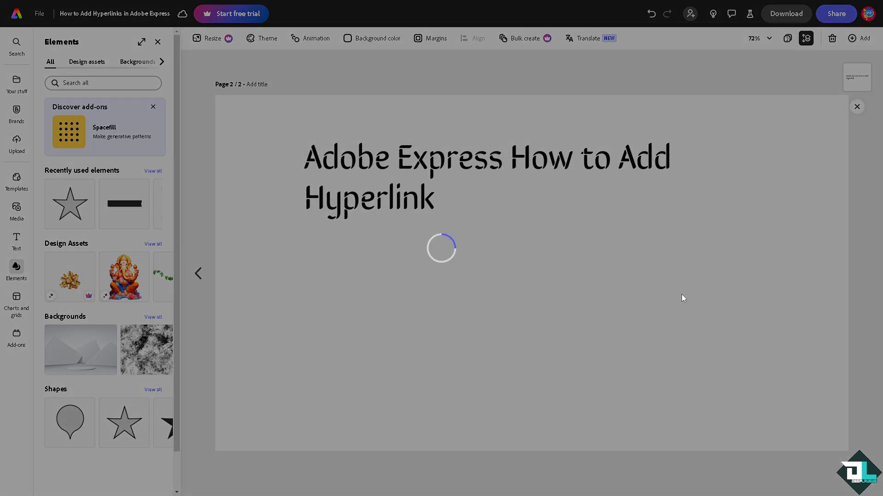
{"action": "mouse_move", "coordinate": [512, 249]}
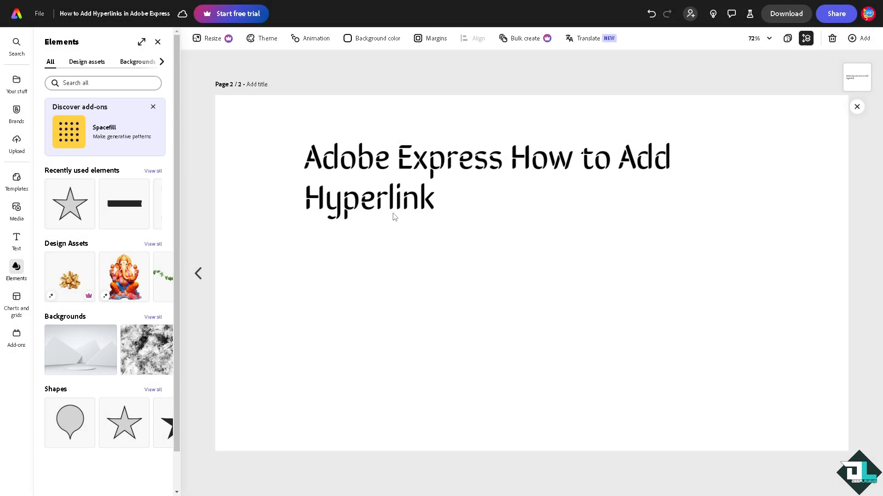
{"action": "left_click", "coordinate": [836, 14]}
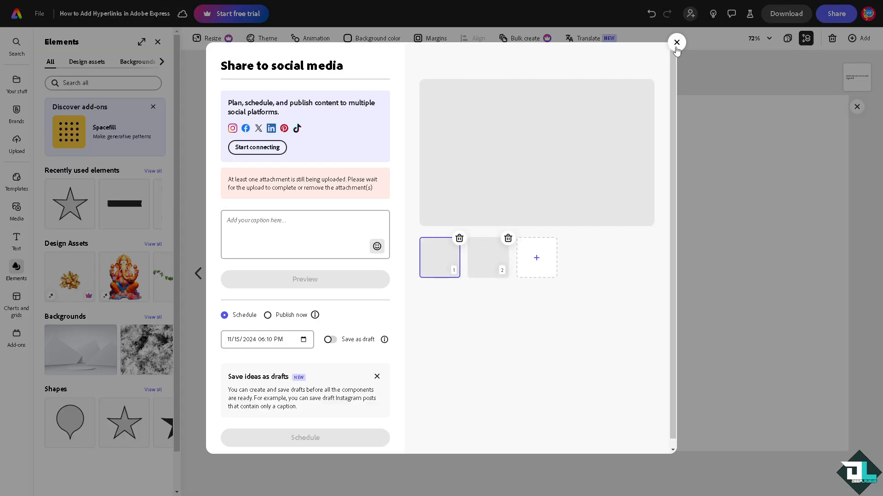
{"action": "left_click", "coordinate": [676, 44]}
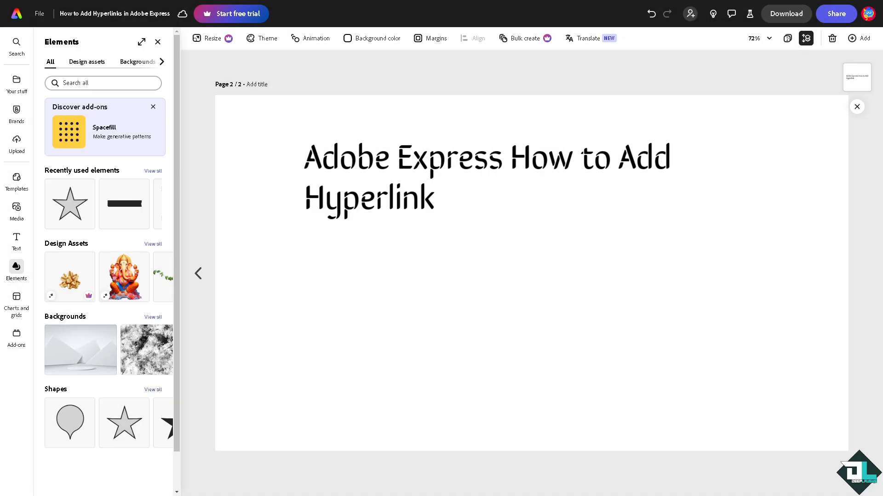